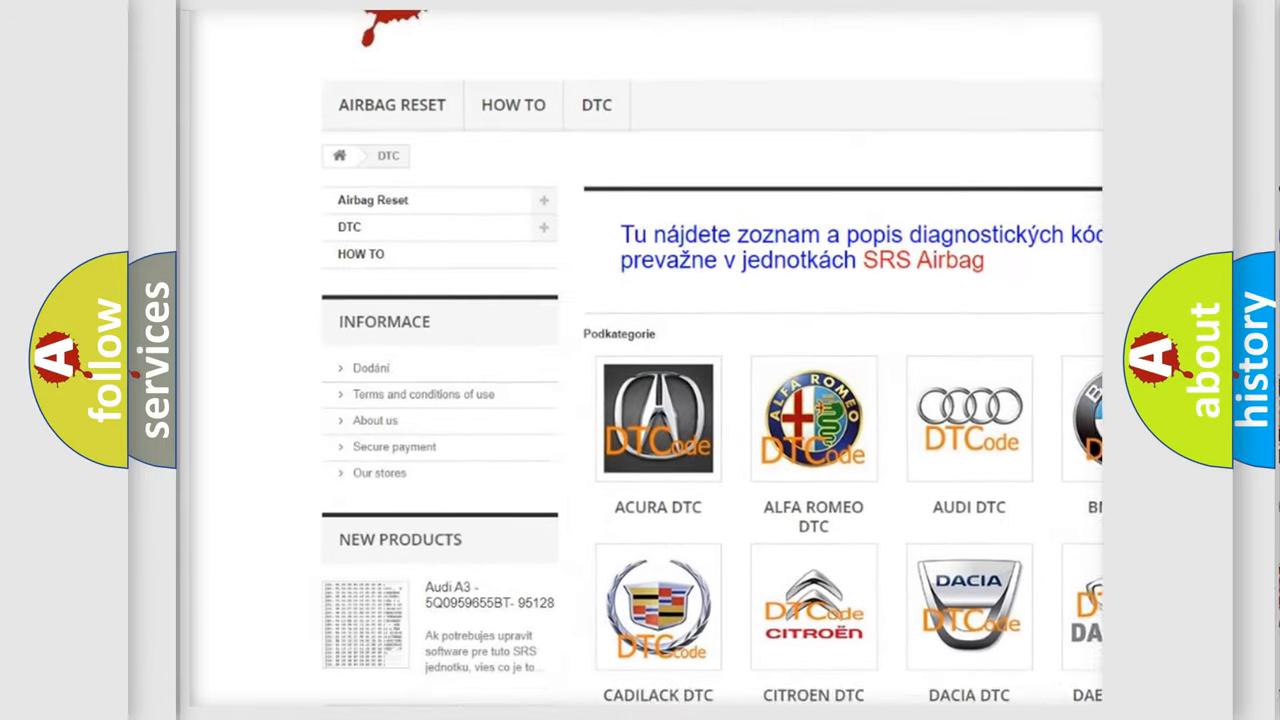
# Go to the Audi DTC subcategory under Podkategorie to list its diagnostic trouble code entries.
pyautogui.scroll(-3)
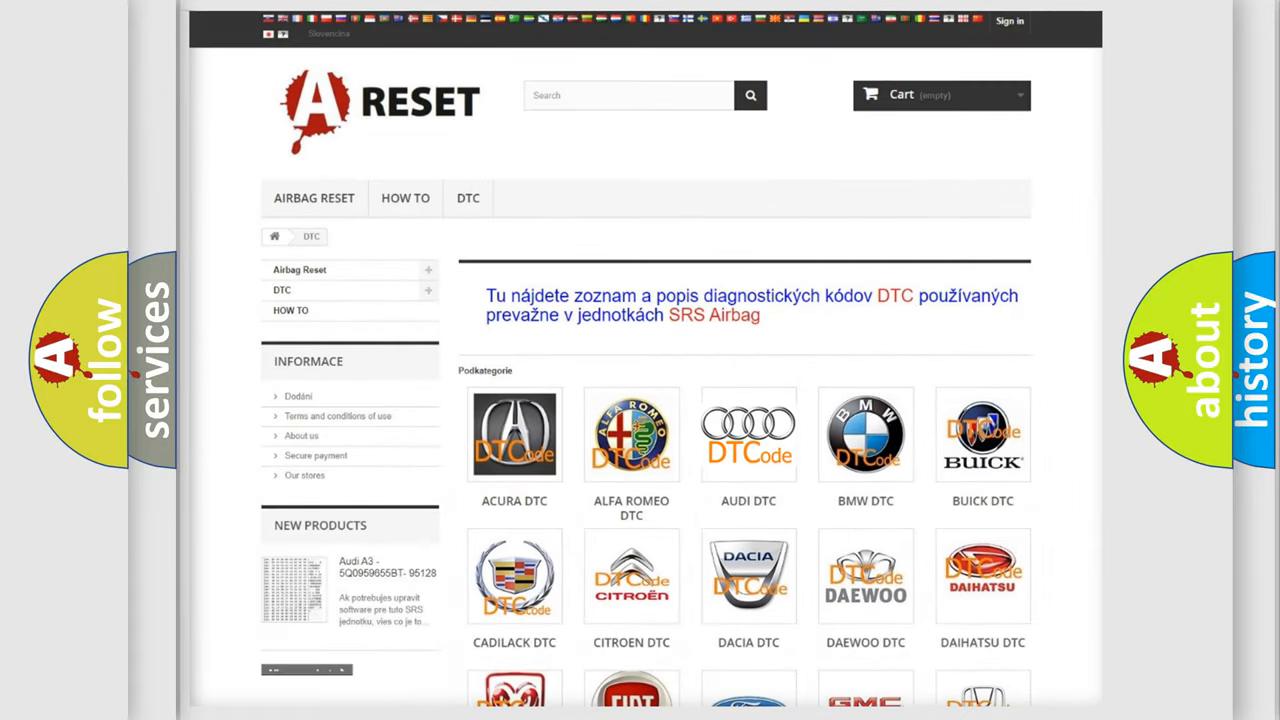
pyautogui.click(748, 434)
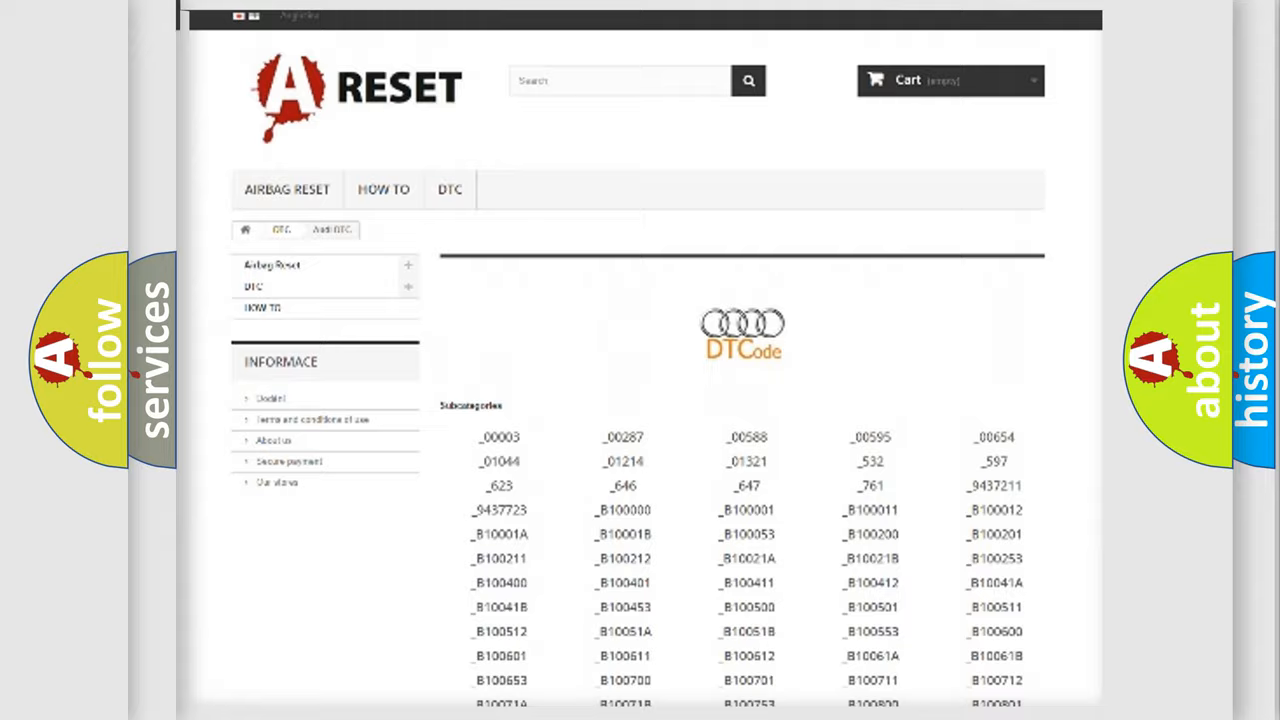